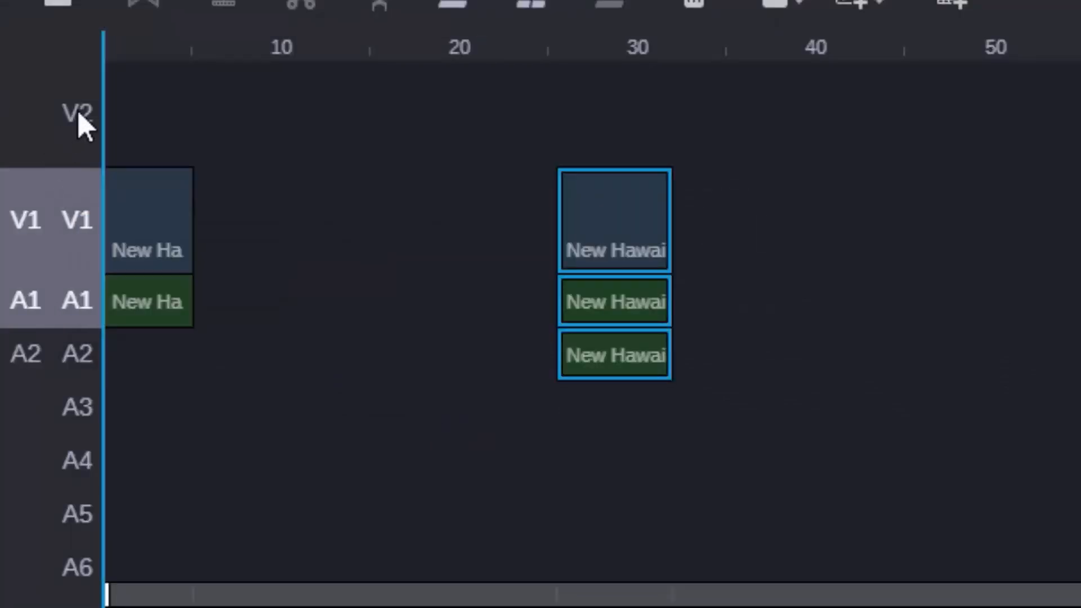
Move a New Hawaii Clip shot up onto V2 and apply a centered Dissolve of duration 40
{"action": "right_click", "coordinate": [74, 113]}
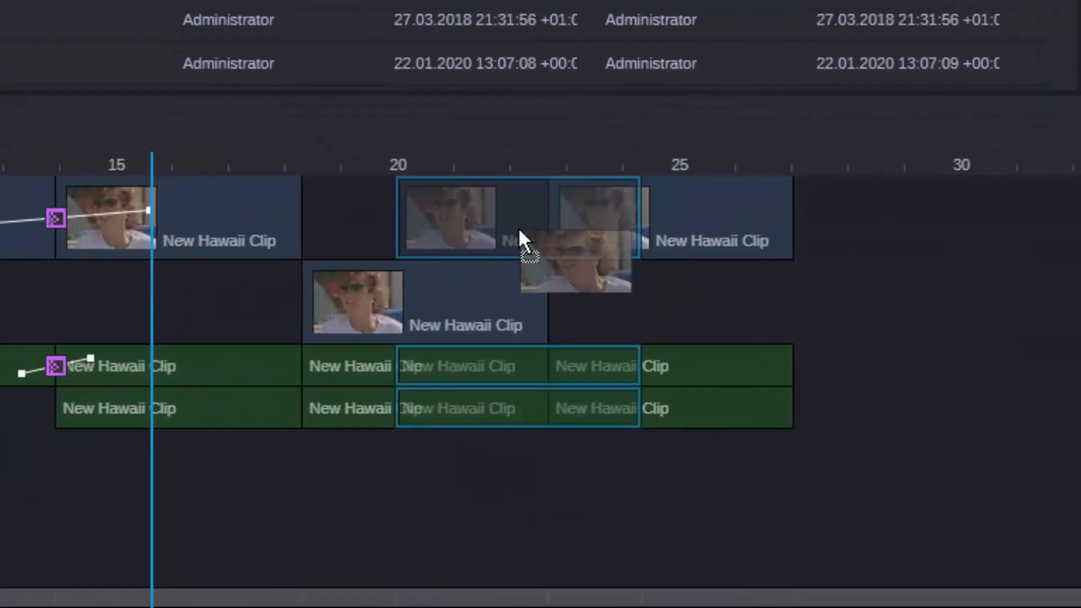
{"action": "left_click_drag", "start_coordinate": [520, 238], "coordinate": [568, 234]}
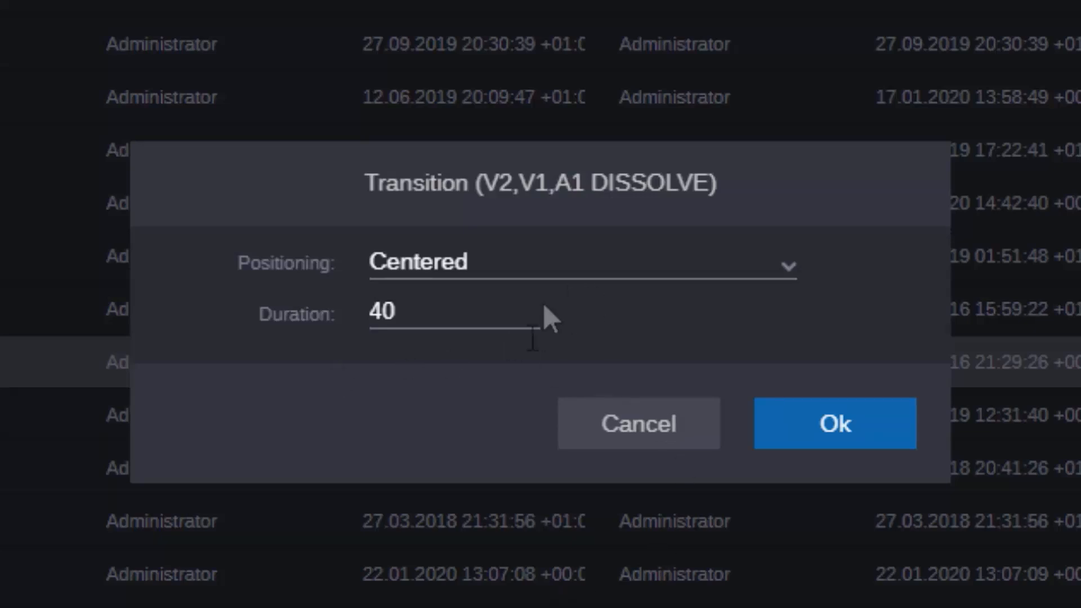
{"action": "left_click", "coordinate": [834, 424]}
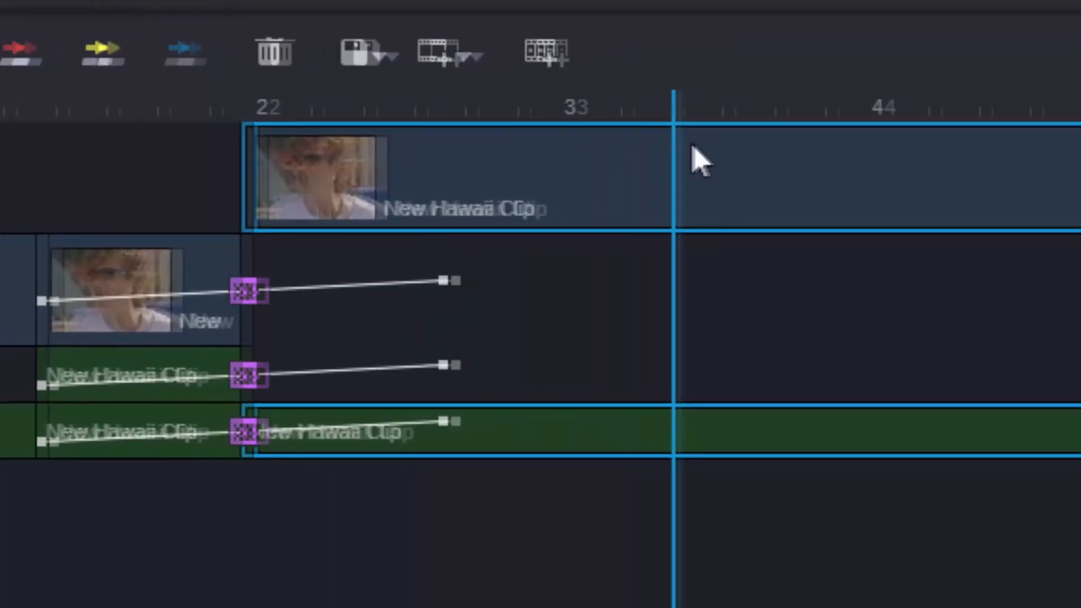